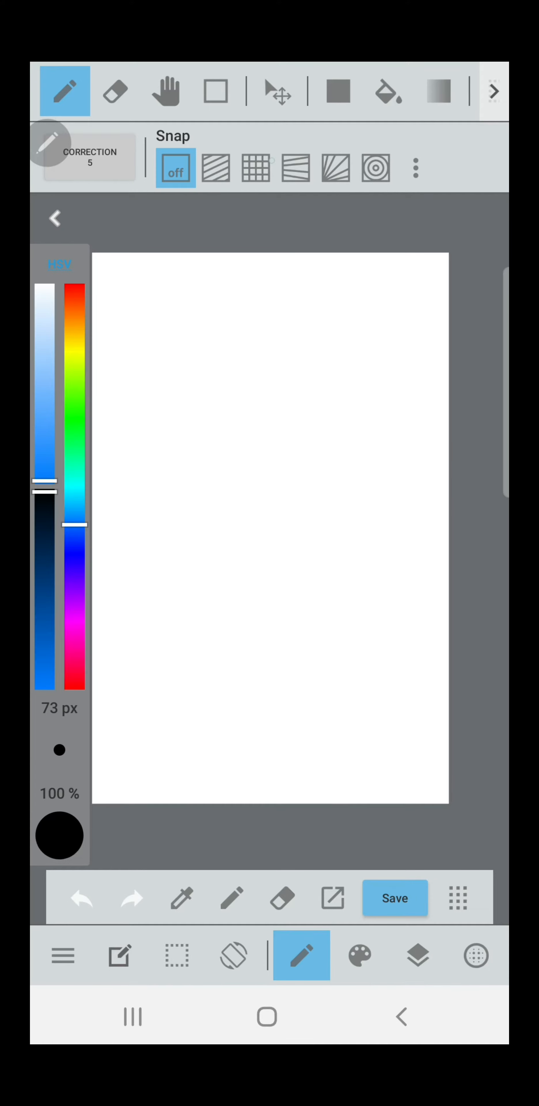
- Flood the entire canvas with black using the Bucket tool
left_click(388, 93)
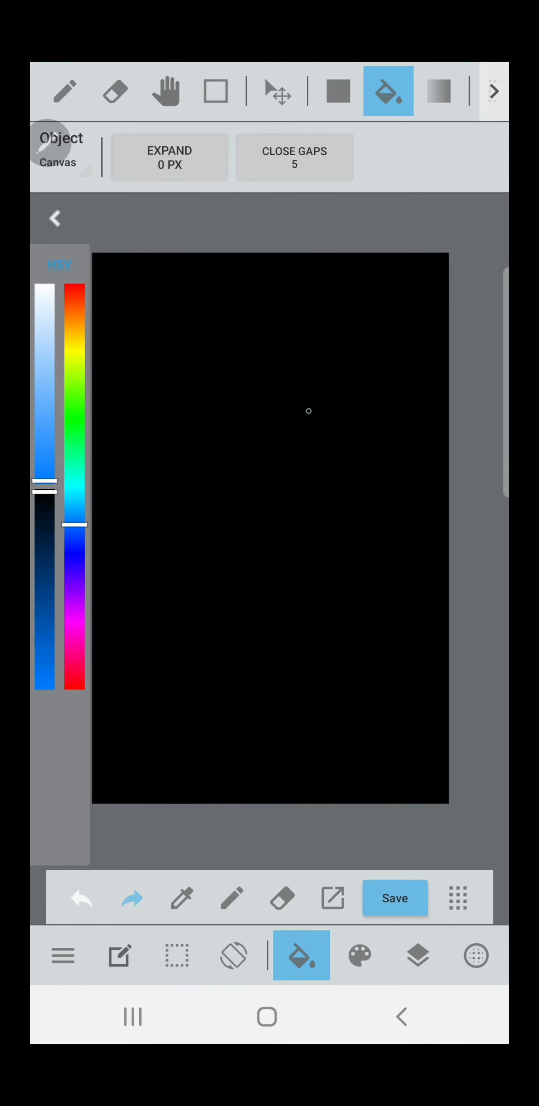
left_click(417, 955)
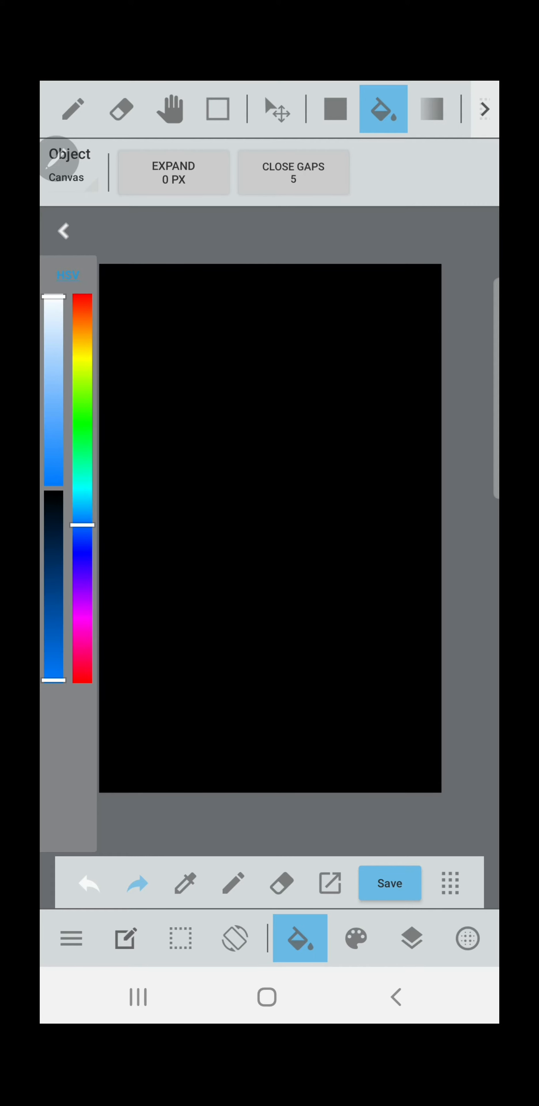
- Draw the main white zigzag bolt from the top-right down to the bottom-left with the Pen
left_click(73, 112)
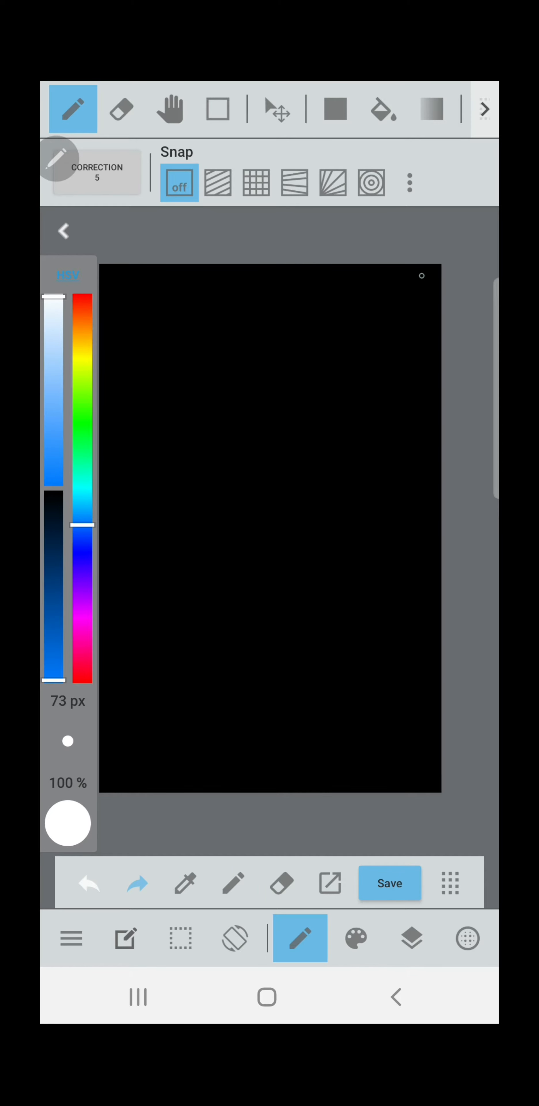
left_click_drag(423, 271, 402, 304)
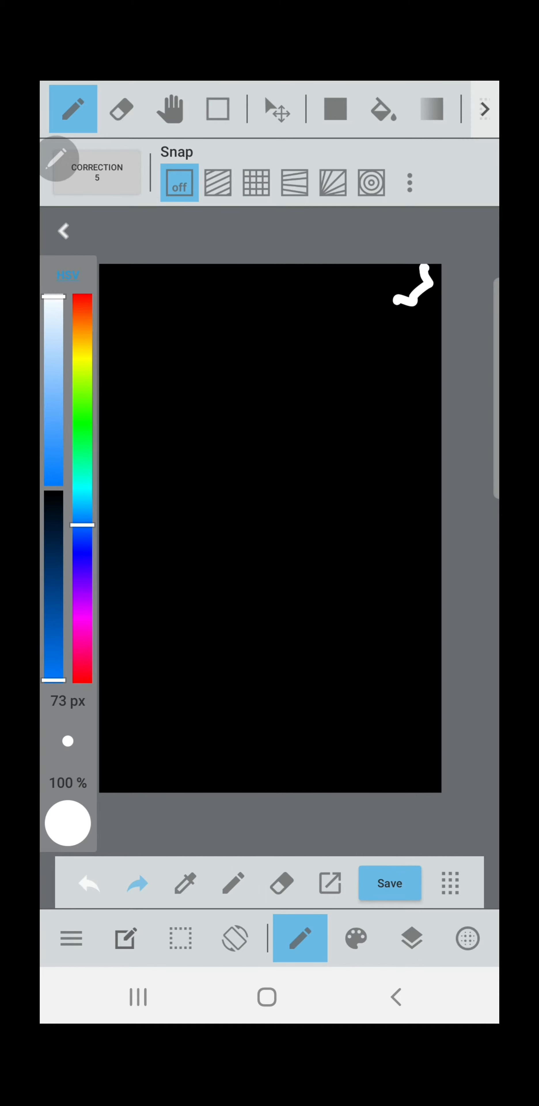
left_click_drag(423, 268, 339, 381)
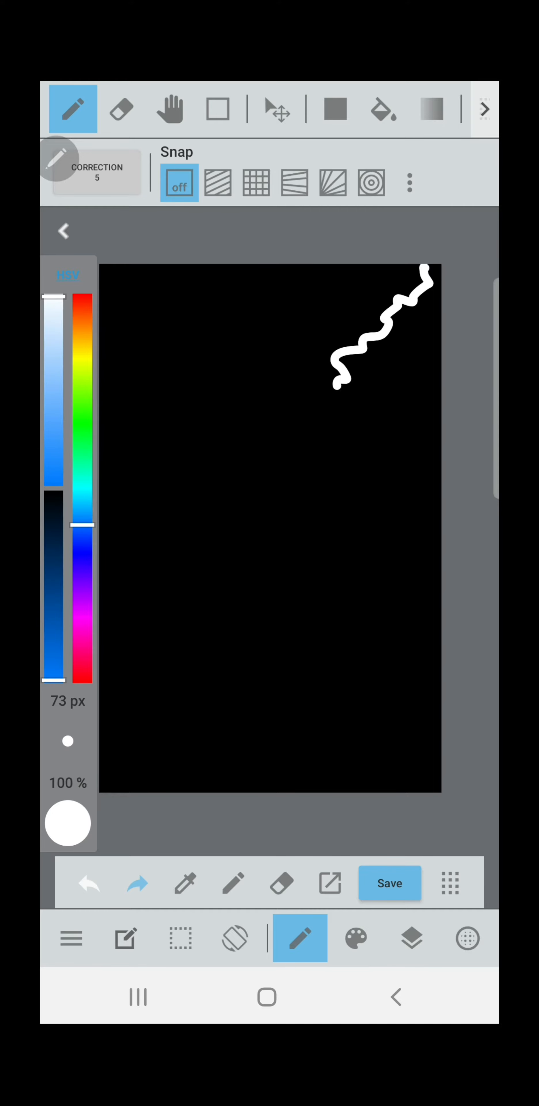
left_click_drag(337, 381, 275, 500)
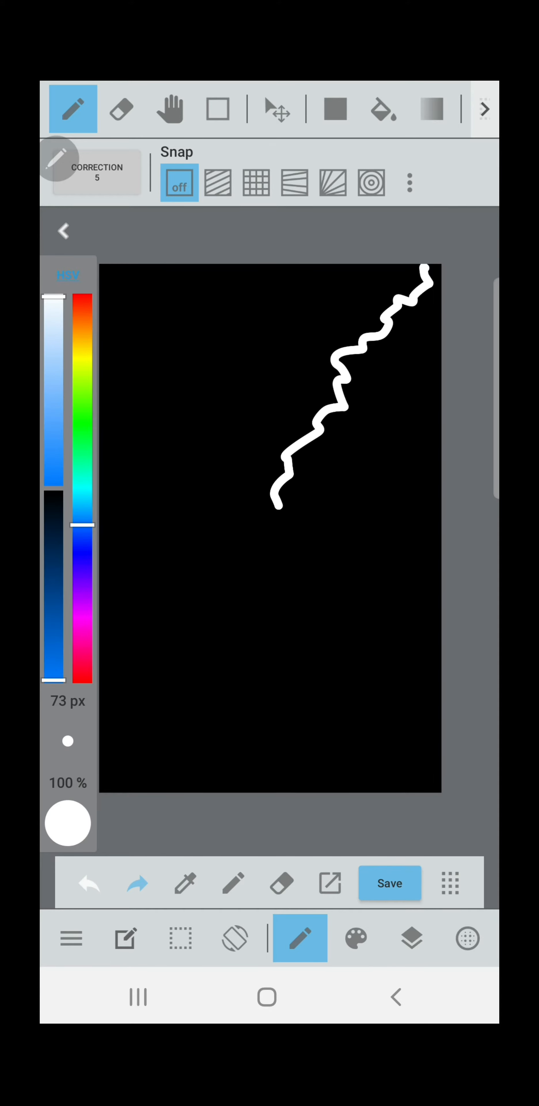
left_click_drag(275, 494, 232, 613)
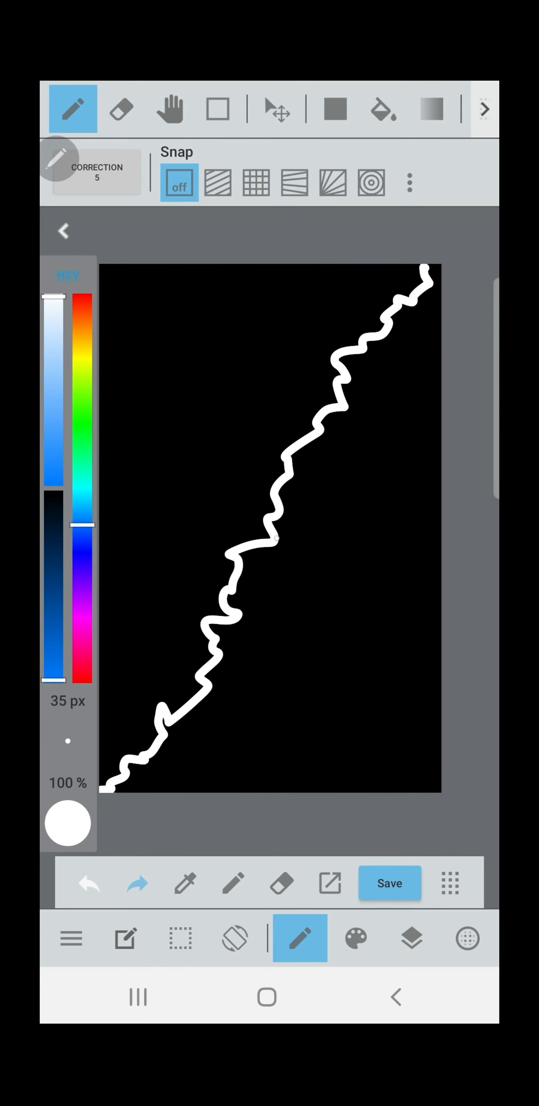
- Add thinner branches splitting off the bolt toward the bottom, right and left edges
left_click_drag(279, 529, 300, 663)
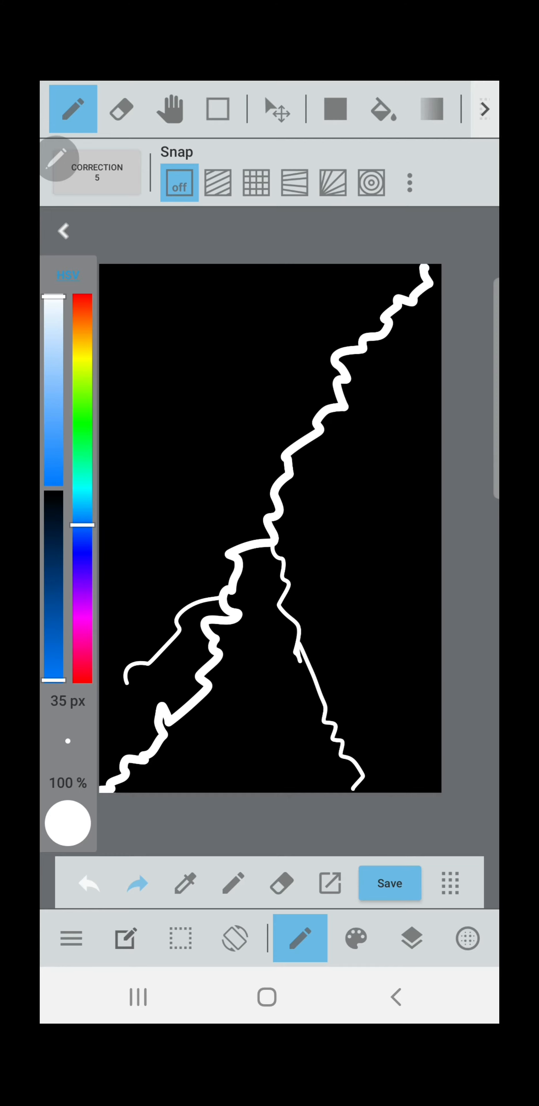
left_click_drag(307, 458, 388, 554)
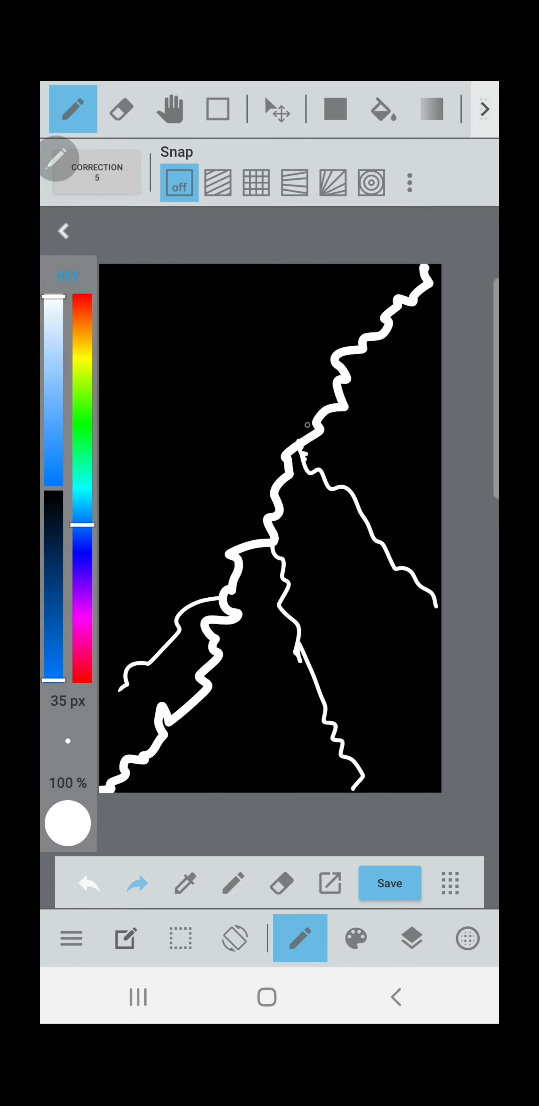
left_click_drag(219, 462, 272, 480)
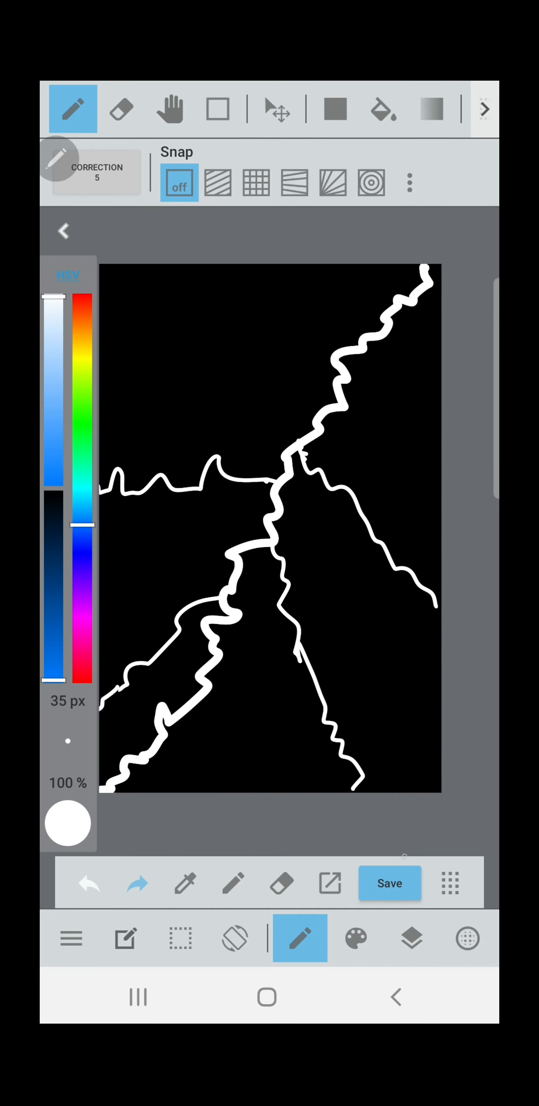
- Show the layer's blending-mode list from the Layers panel, currently on Normal
left_click(411, 937)
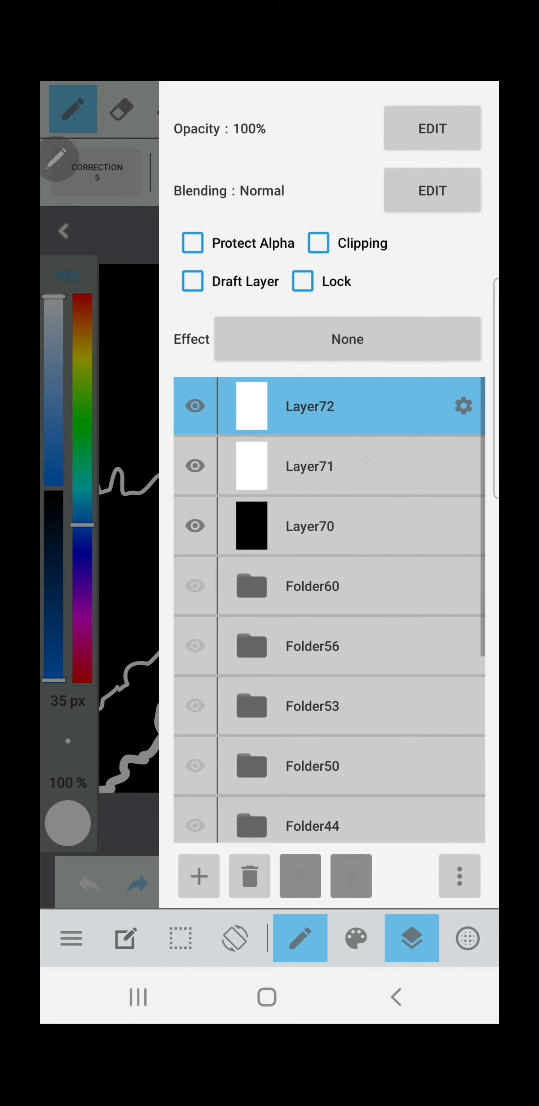
left_click(310, 465)
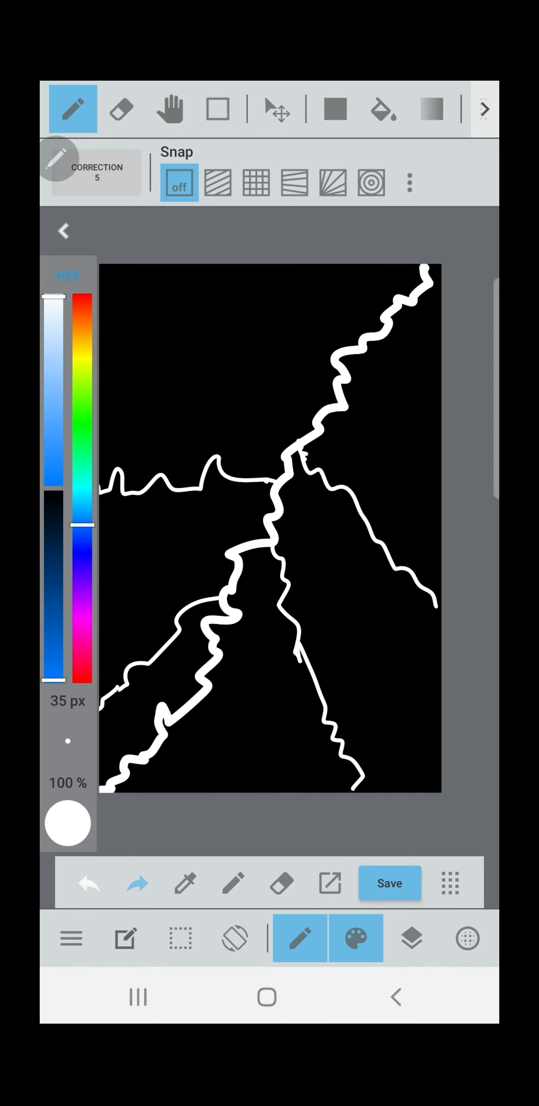
left_click(356, 937)
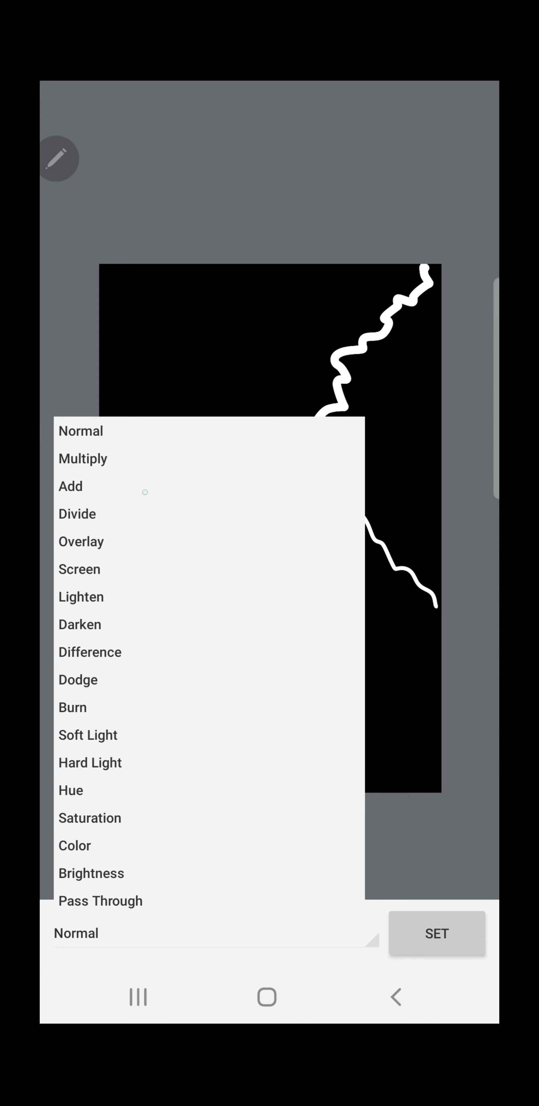
- Set the layer to Add blending and paint a cyan glow along the bolt and its branches
left_click(70, 486)
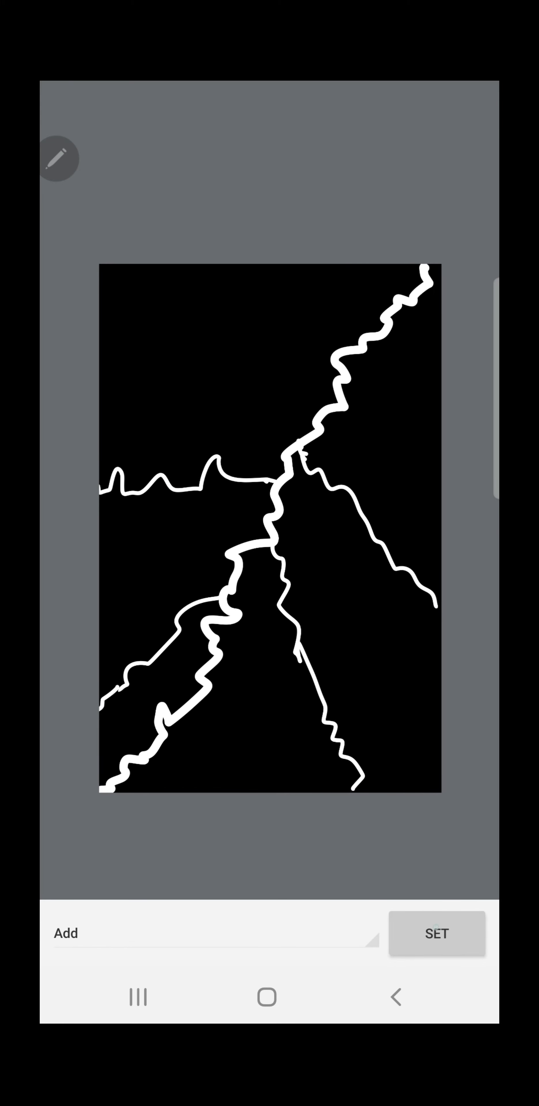
left_click(411, 937)
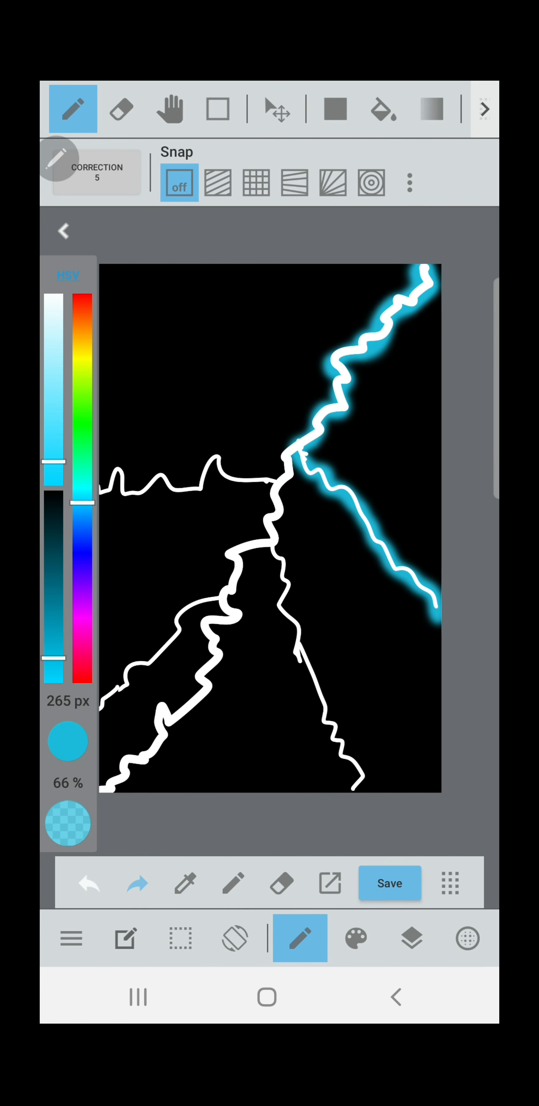
left_click_drag(297, 466, 356, 797)
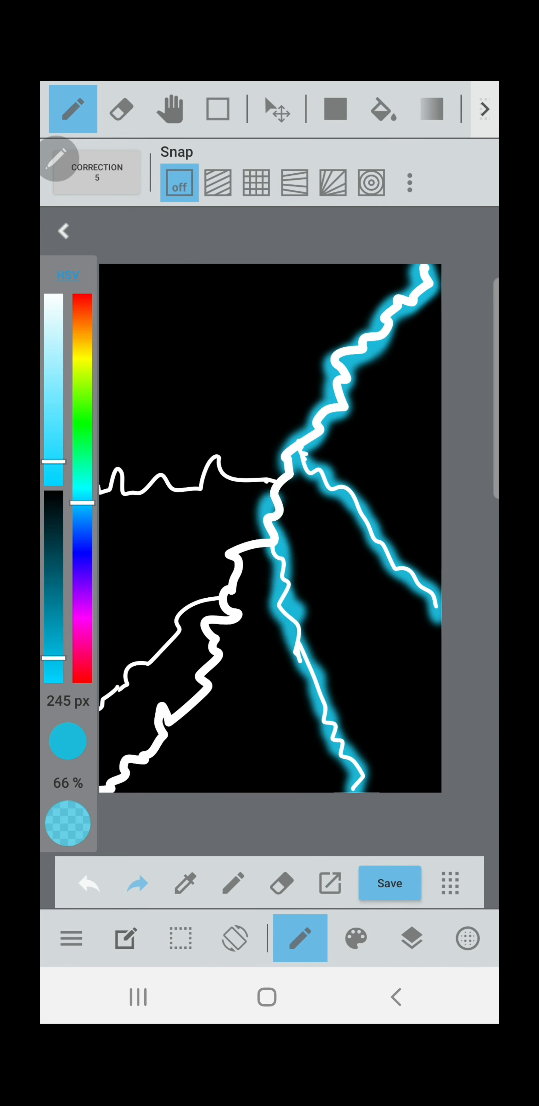